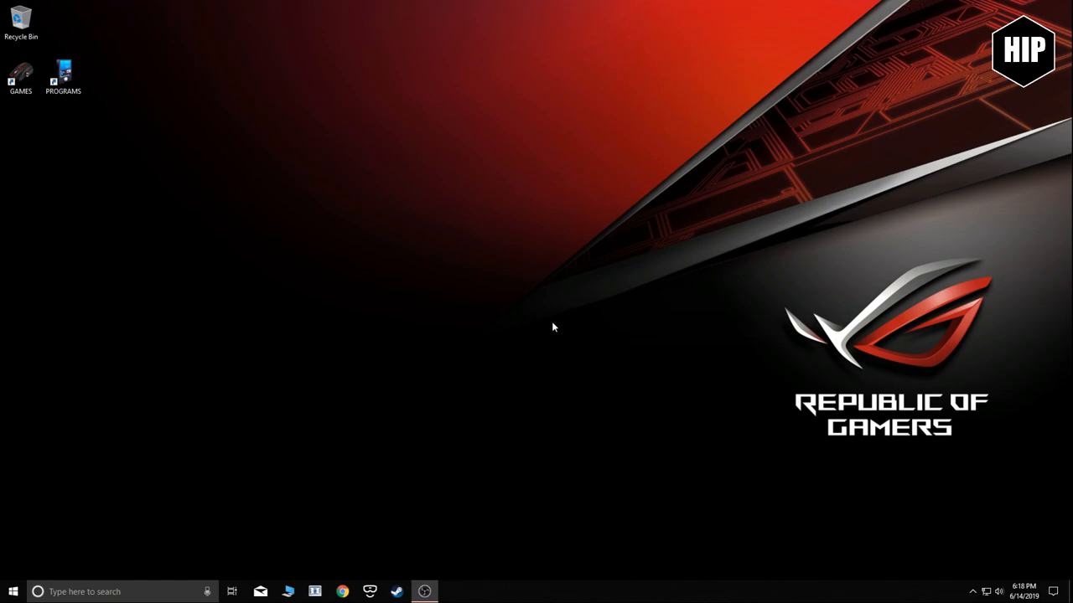
Right-click an empty spot on the desktop to show its shortcut menu.
right_click(553, 327)
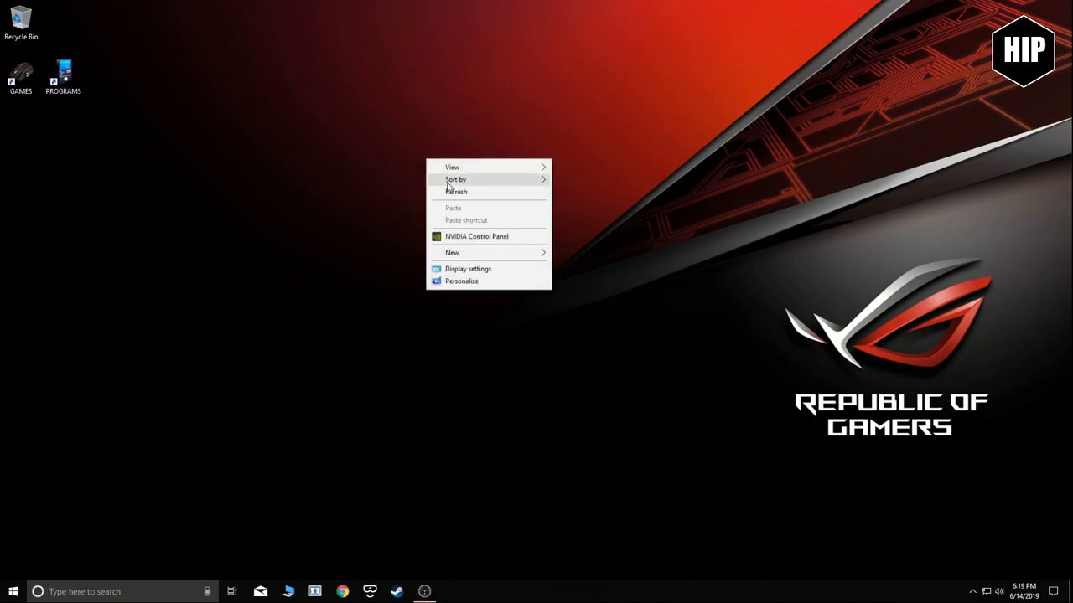
Open Display settings and select displays 2 and 1 in the four-monitor arrangement.
left_click(468, 269)
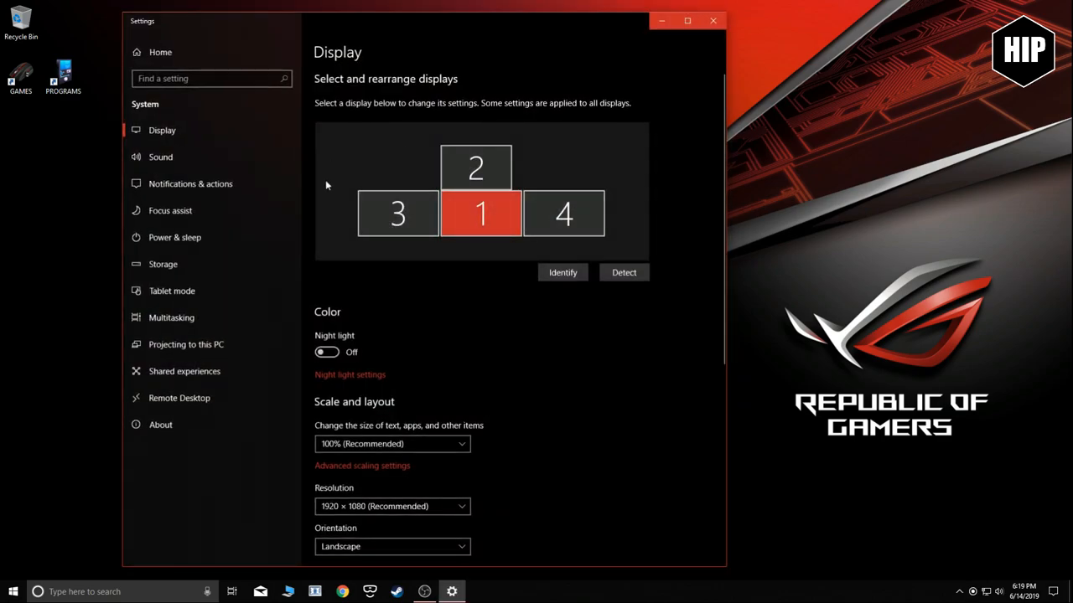
left_click(475, 167)
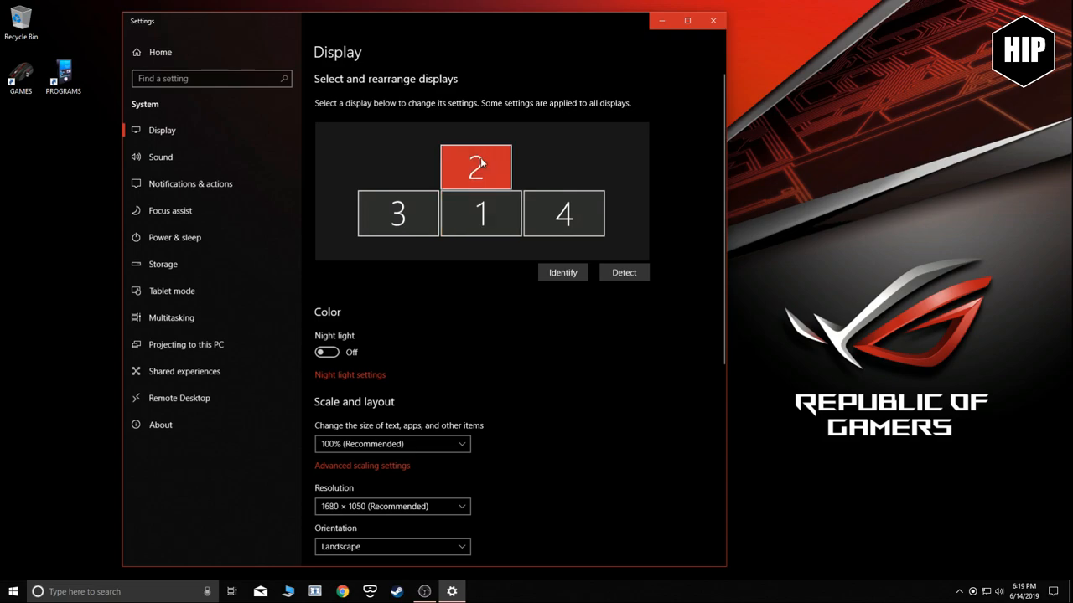
mouse_move(450, 386)
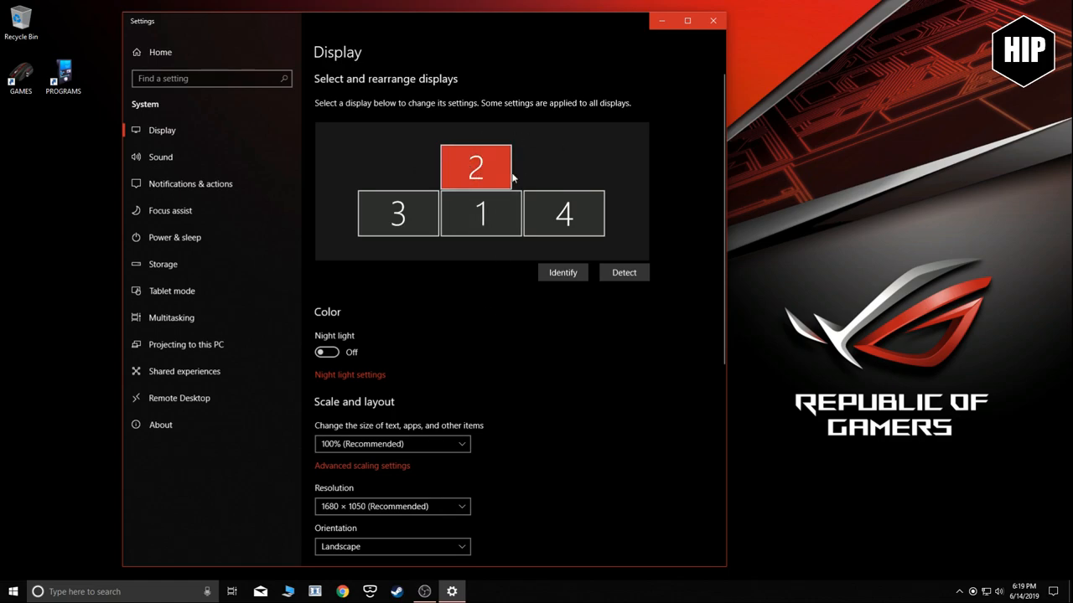
mouse_move(560, 154)
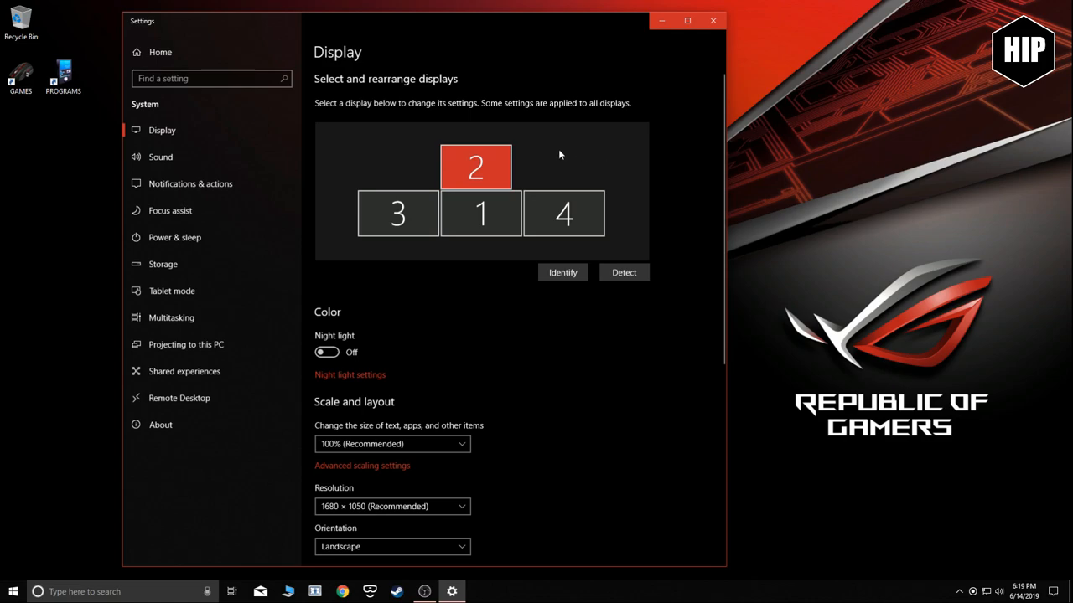
left_click(480, 213)
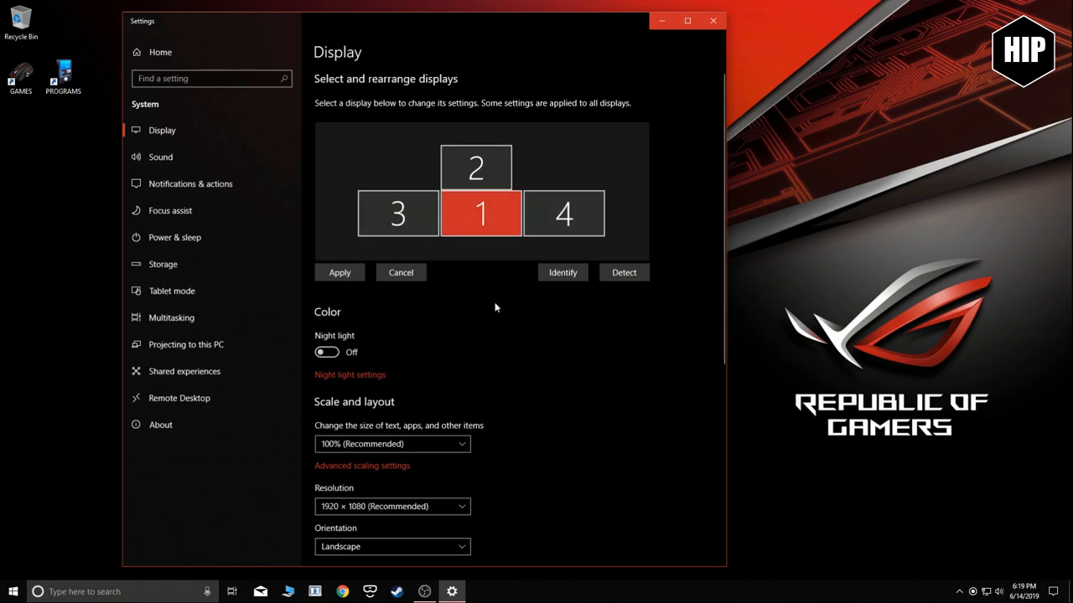
Scroll down the Display page to reach the main-display option.
scroll("down", 3)
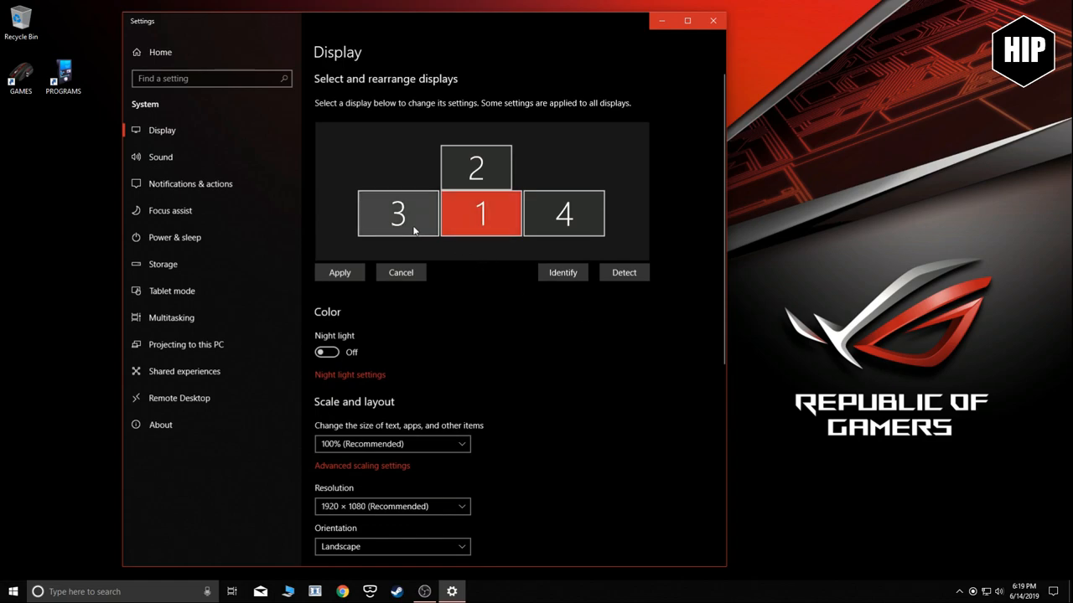
mouse_move(420, 319)
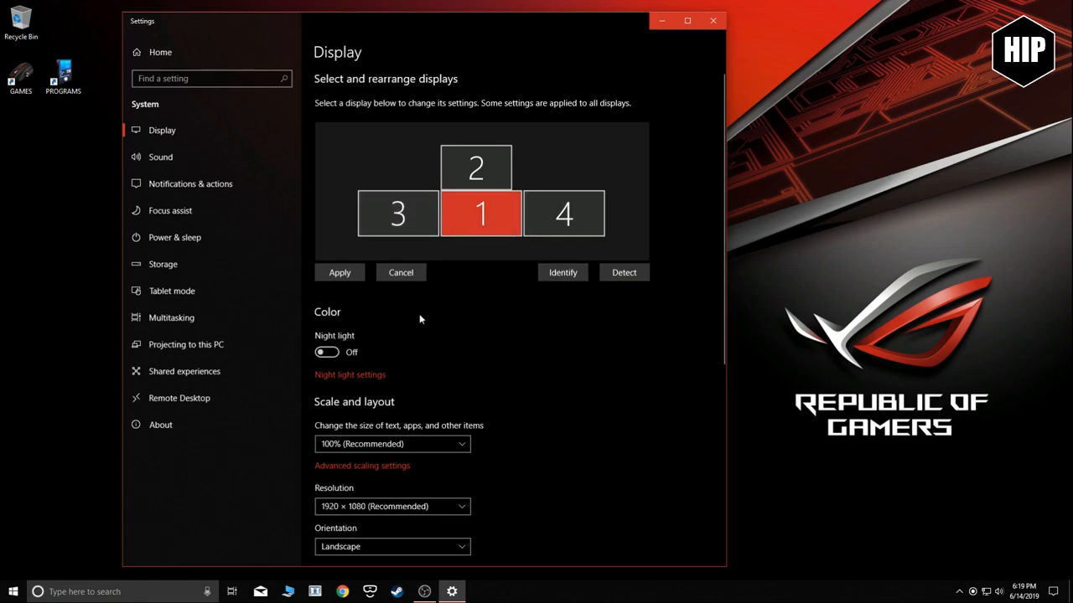
scroll("down", 3)
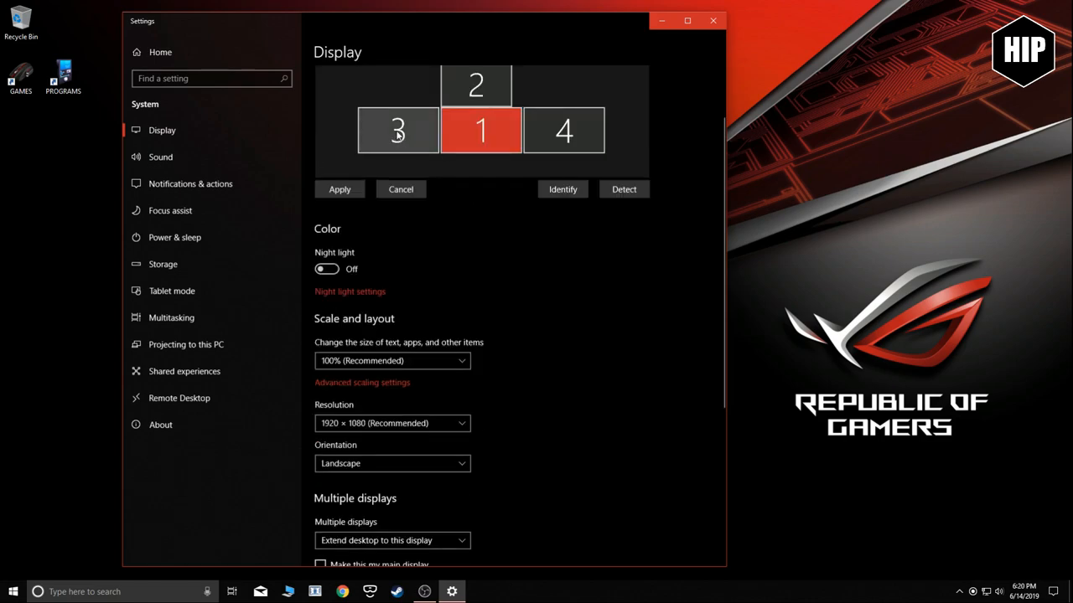
scroll("down", 3)
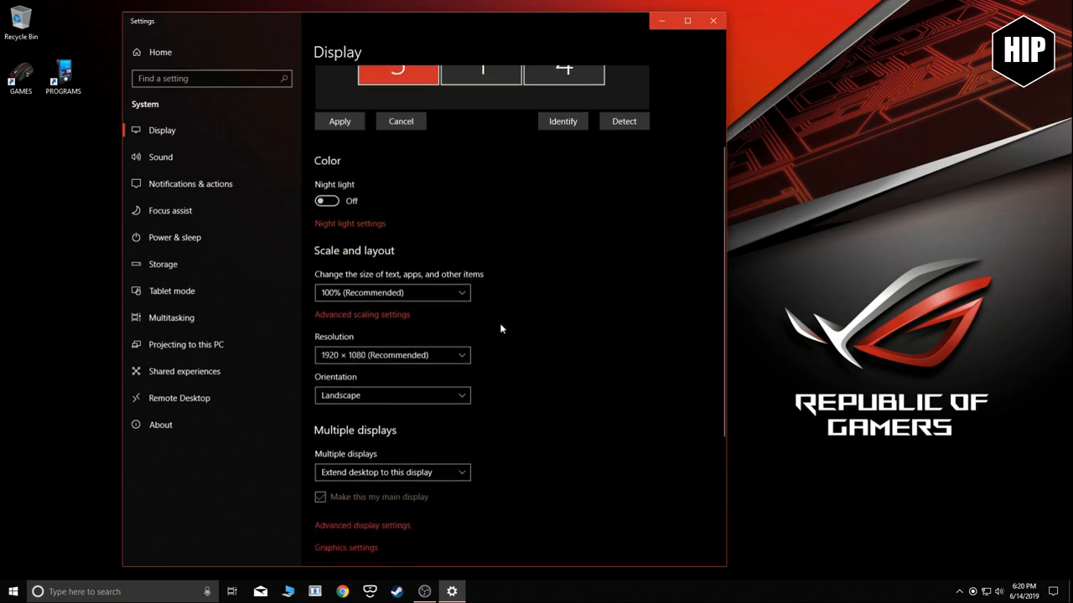
scroll("down", 3)
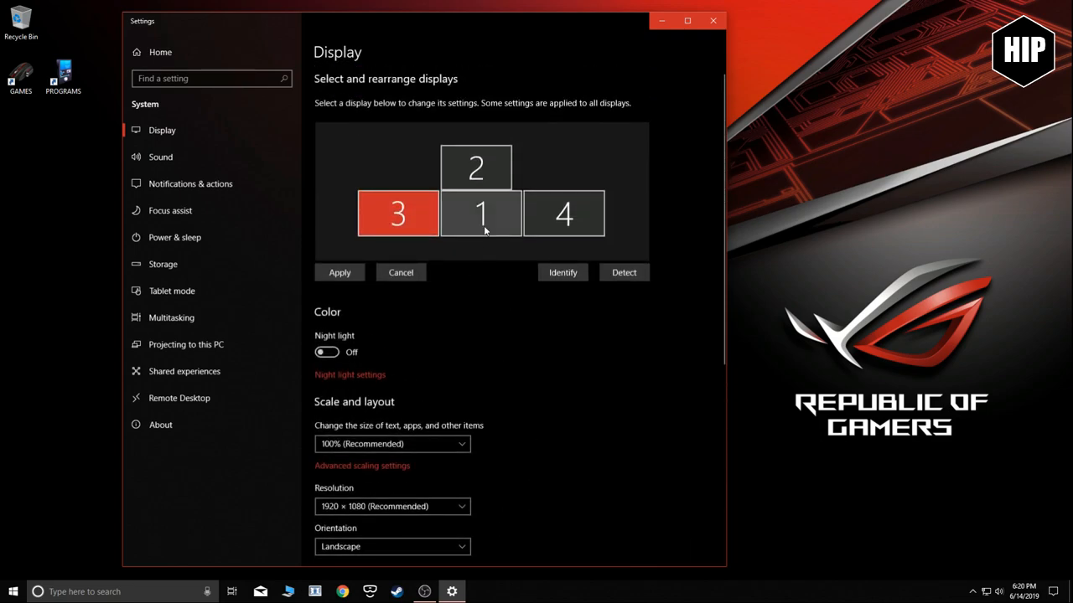
Select display 1 in the arrangement, then close Windows Settings.
left_click(480, 214)
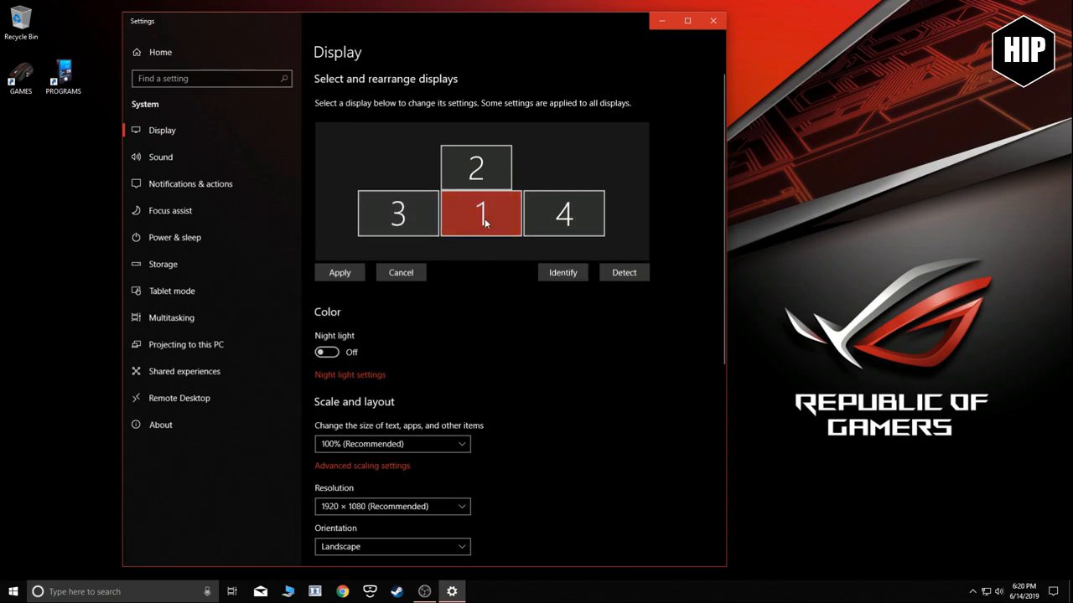
scroll("down", 3)
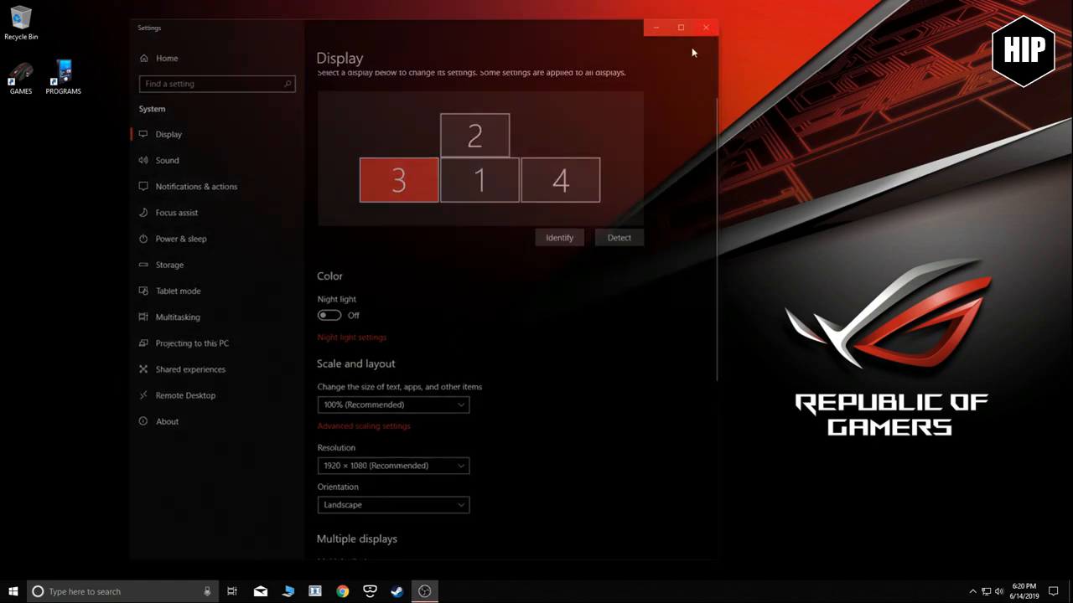
left_click(706, 28)
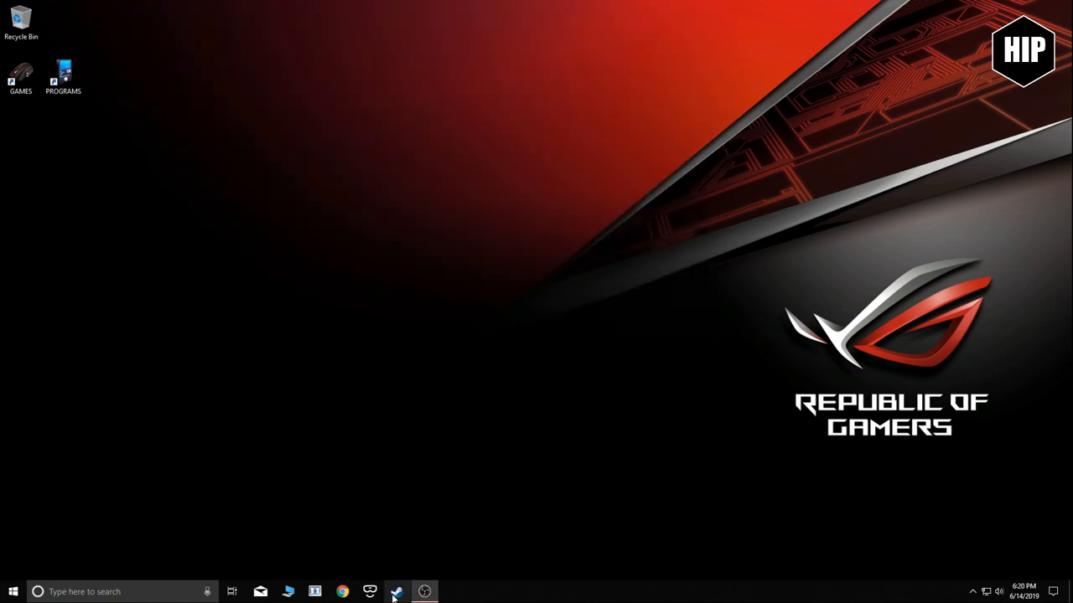
mouse_move(397, 592)
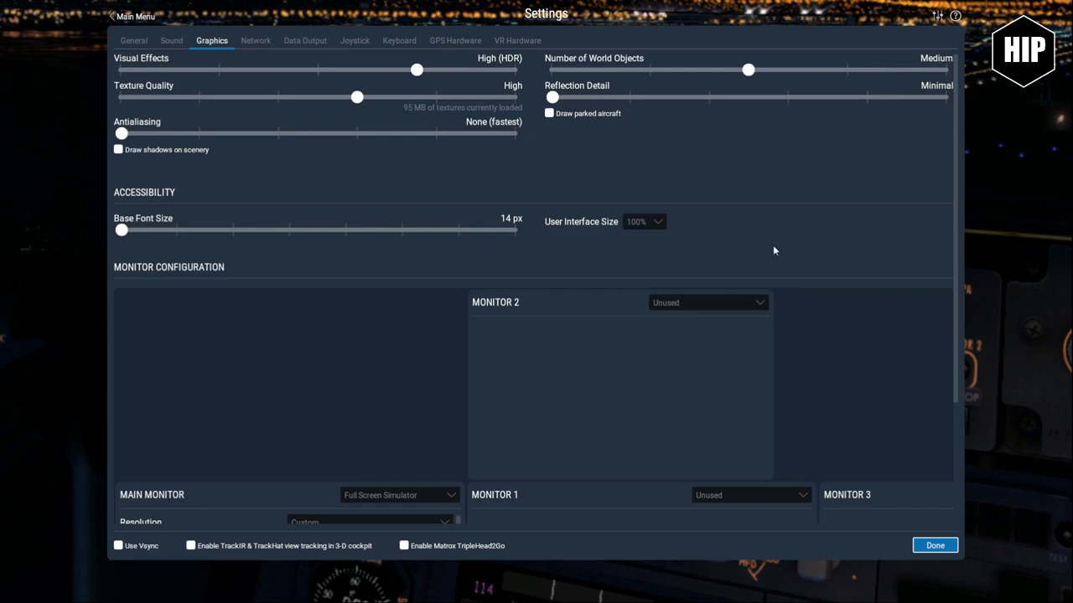
mouse_move(396, 358)
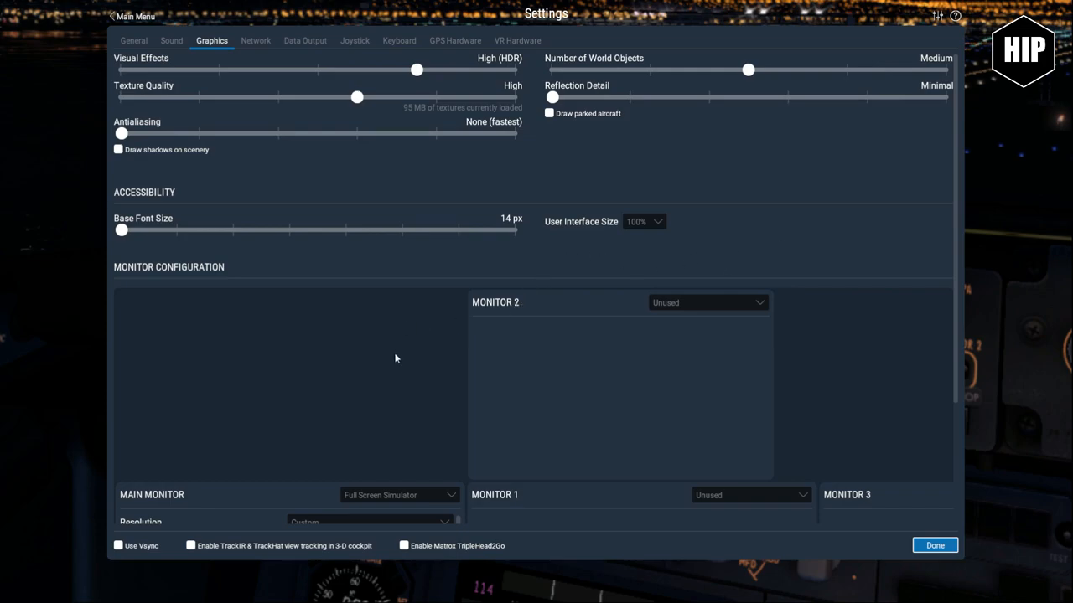
scroll("down", 3)
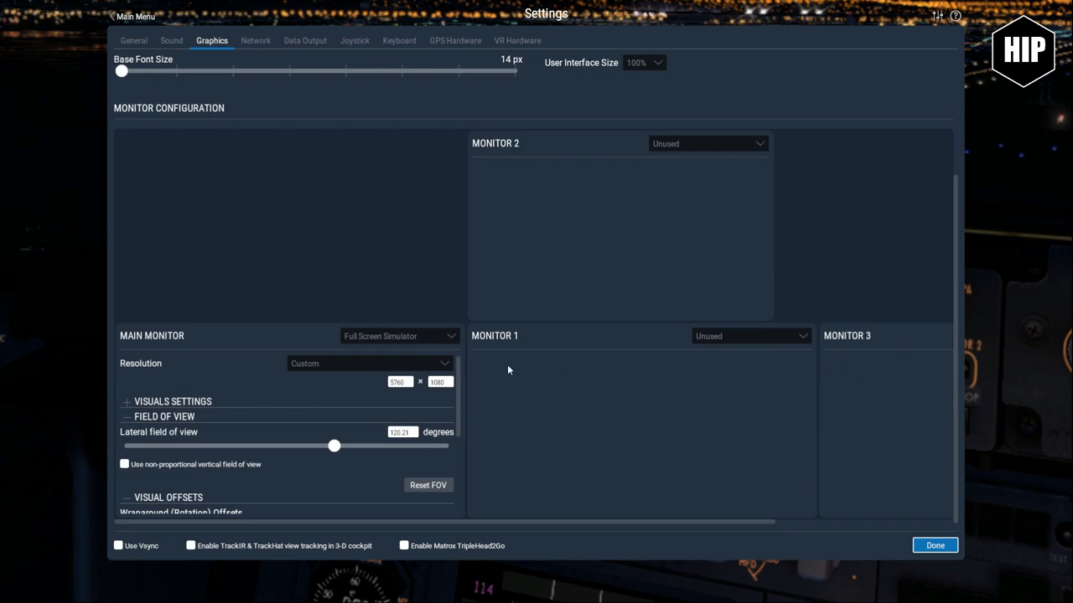
mouse_move(514, 397)
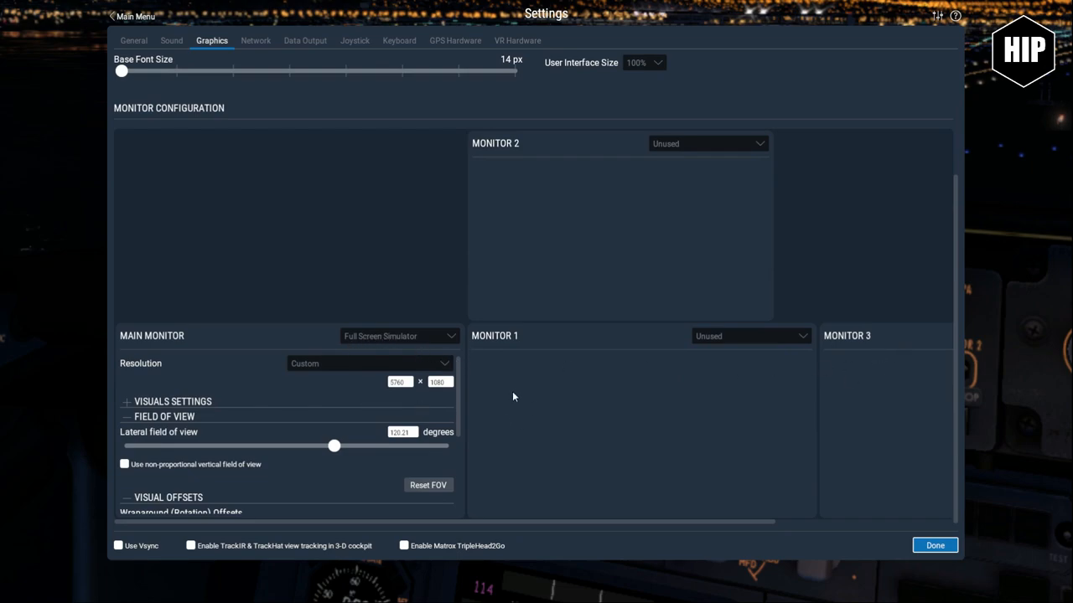
mouse_move(119, 330)
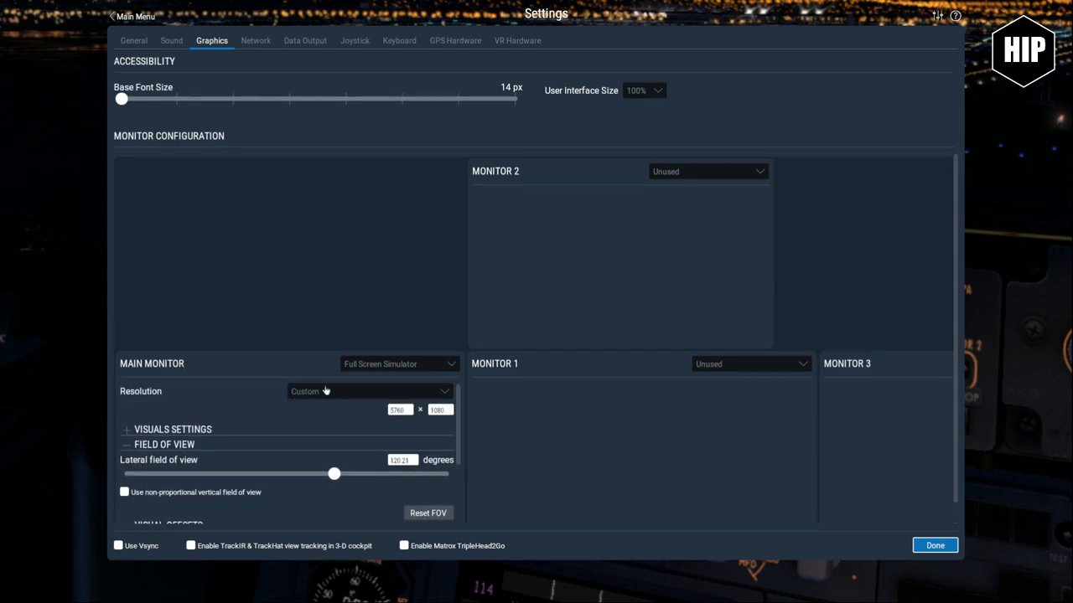
Browse the Main Monitor Resolution list and keep Custom at 5760 × 1080.
left_click(369, 392)
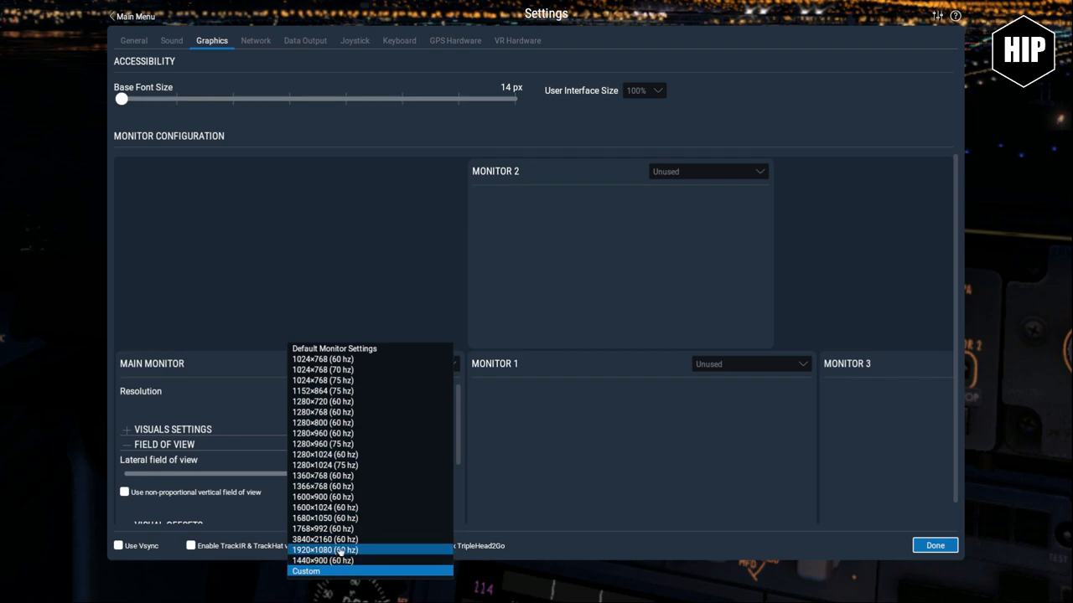
left_click(305, 570)
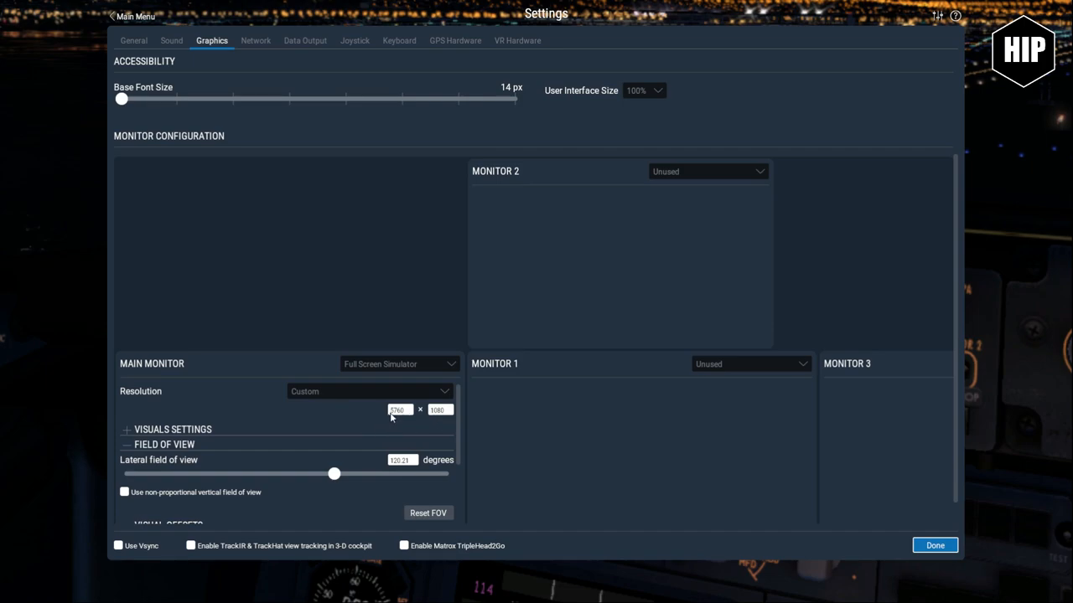
mouse_move(406, 418)
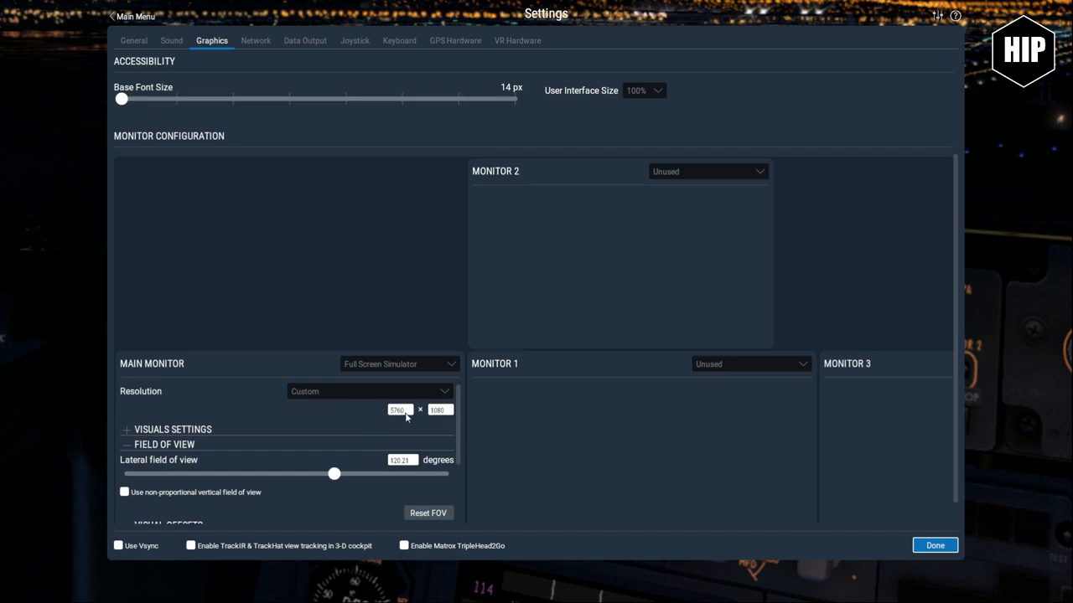
mouse_move(256, 323)
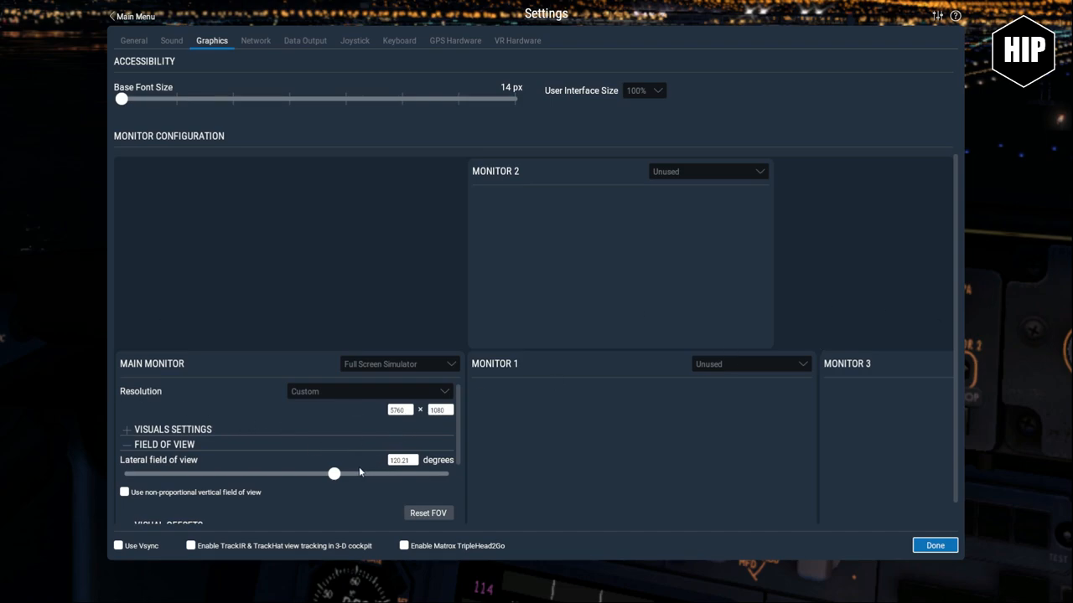
mouse_move(411, 457)
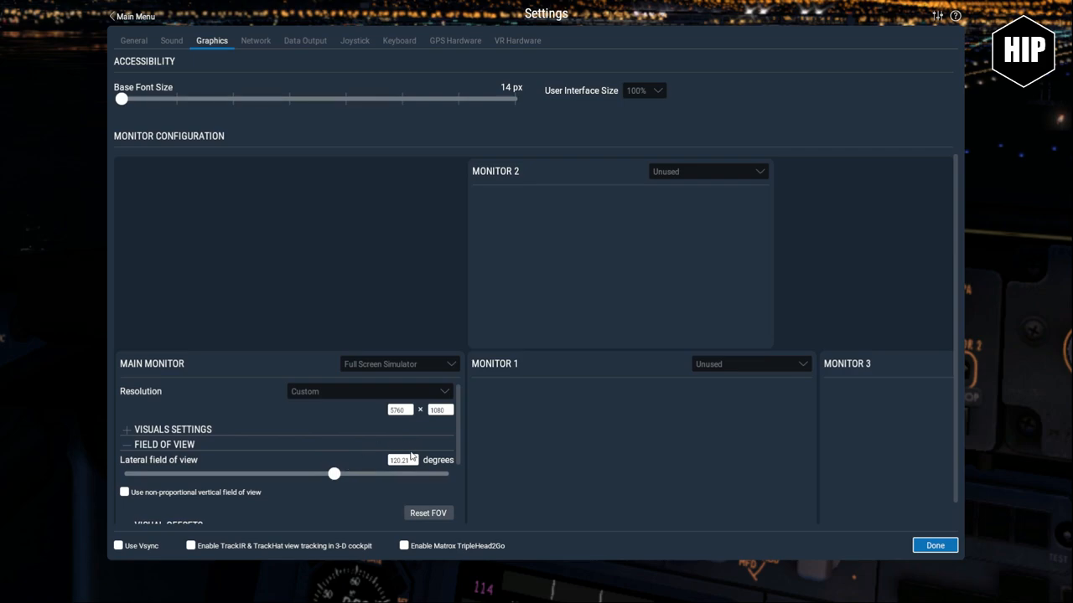
mouse_move(305, 469)
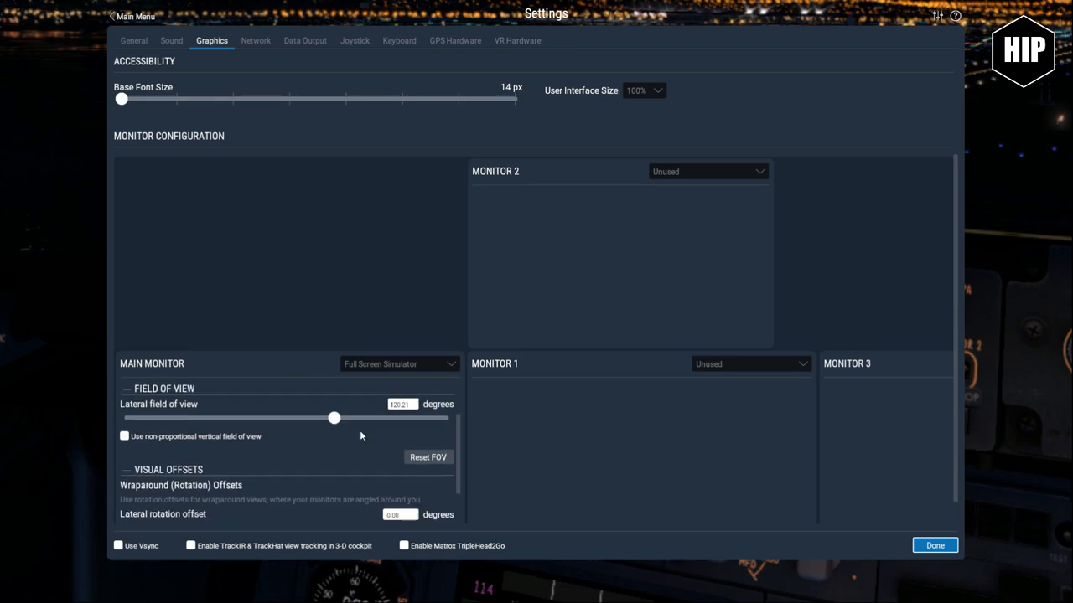
mouse_move(803, 530)
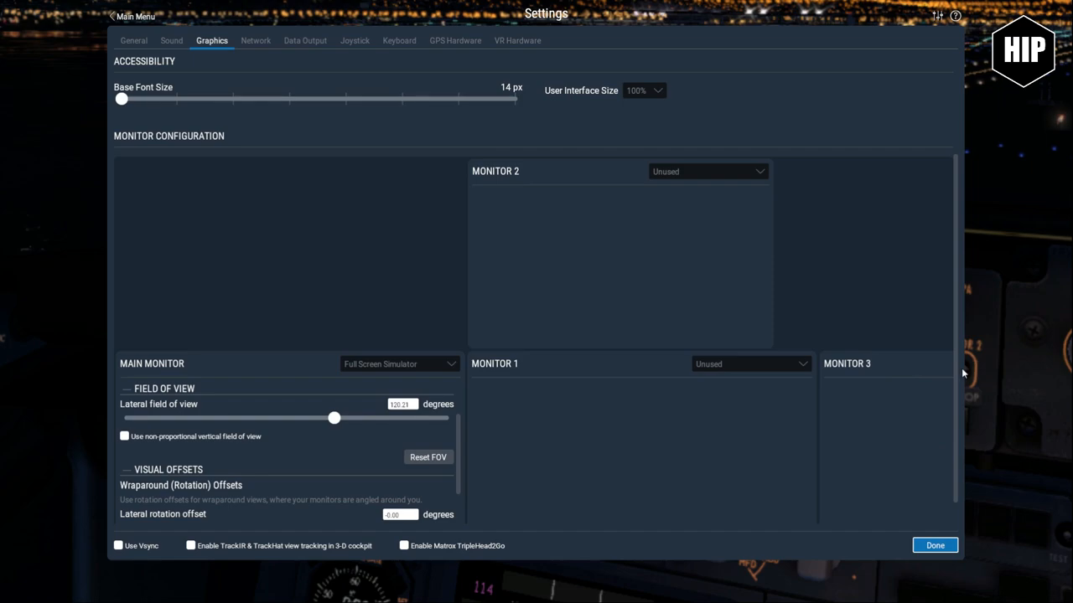
scroll("down", 3)
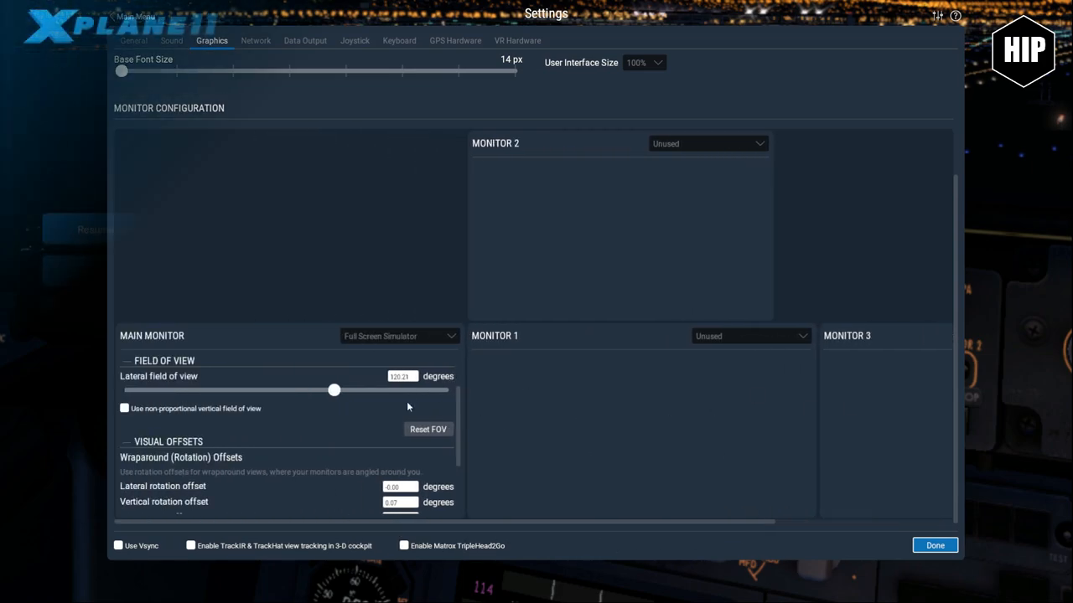
Click Done to leave X-Plane settings for the main menu.
left_click(933, 546)
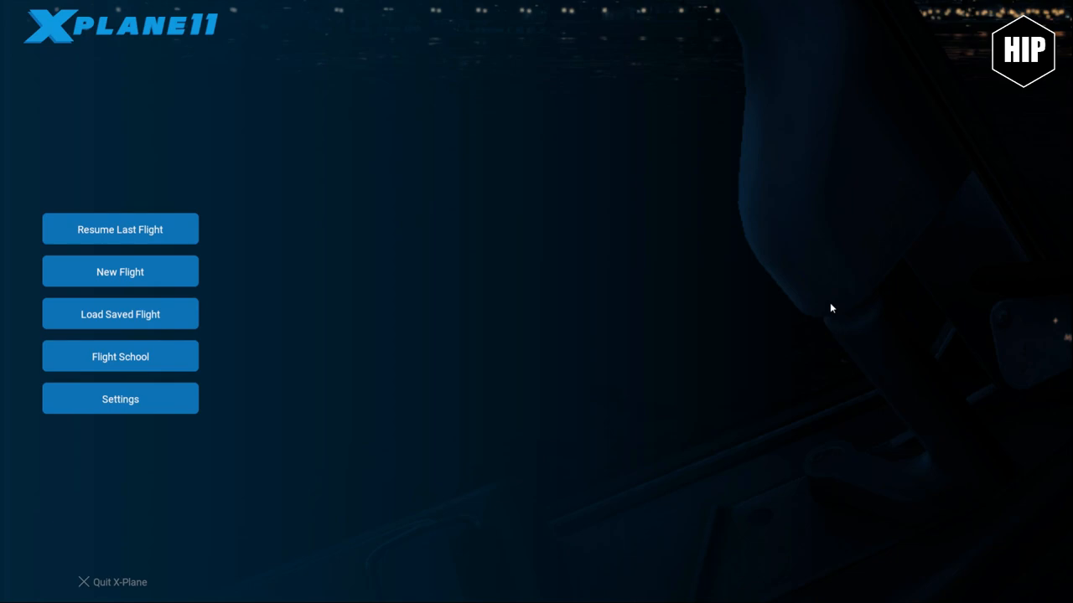
mouse_move(867, 342)
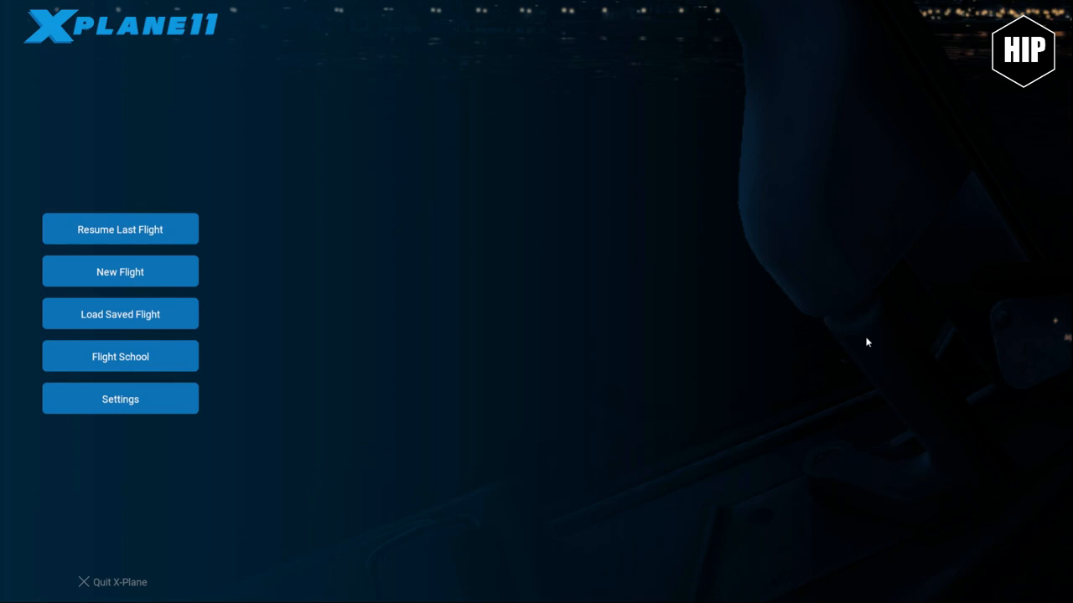